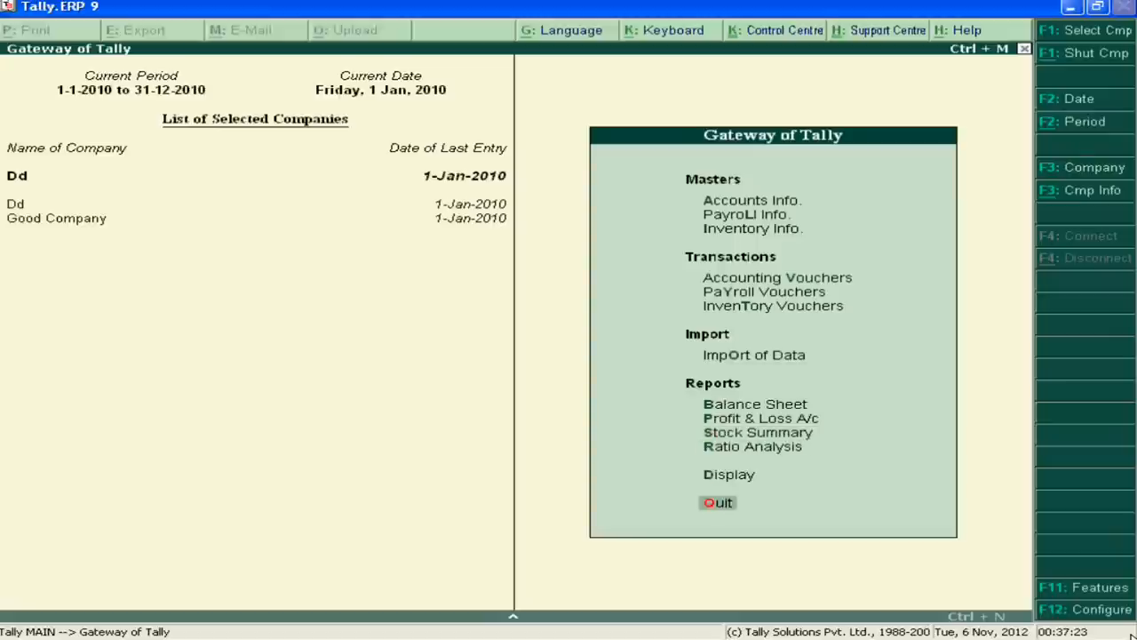
- Show the Day Book for 1-Jan-2010 from the Display menu
{"action": "left_click", "coordinate": [729, 473]}
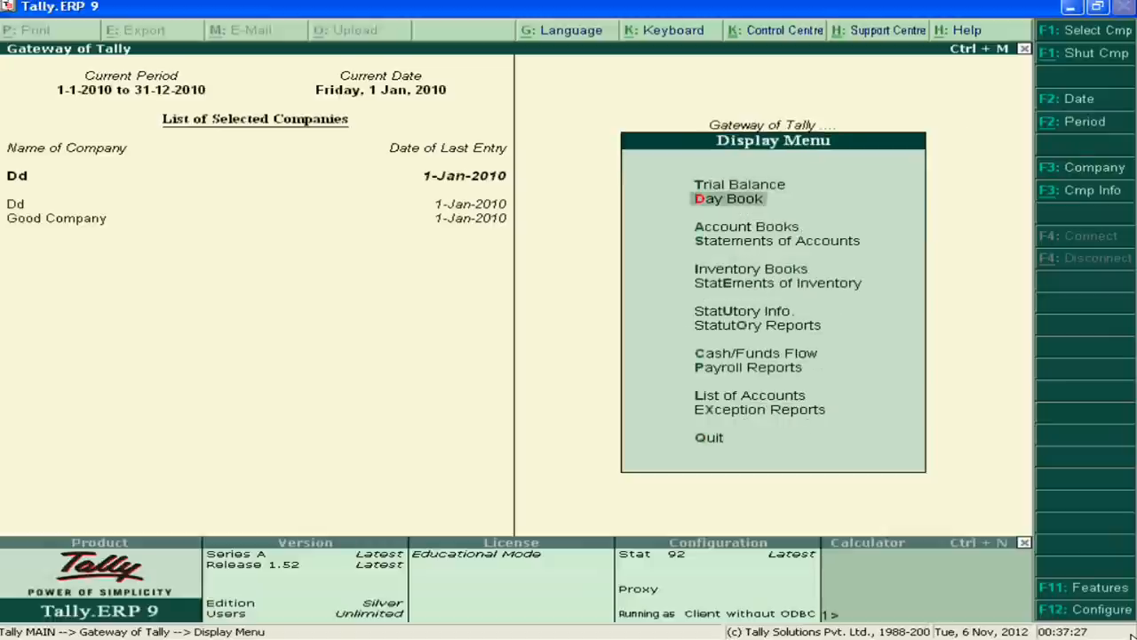
{"action": "left_click", "coordinate": [728, 199]}
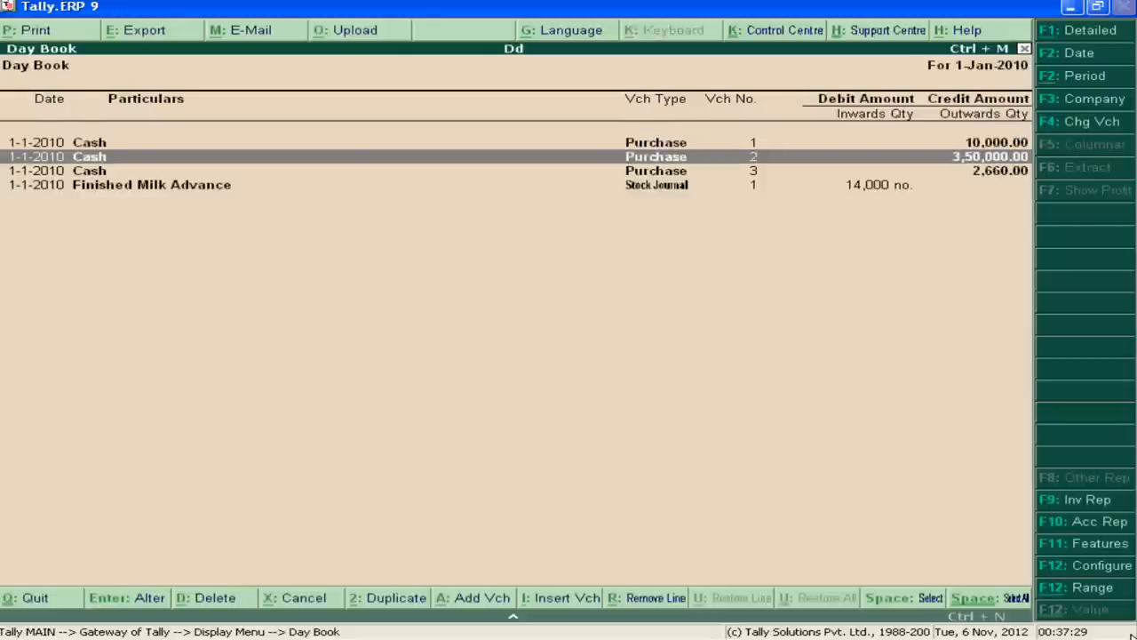
{"action": "key", "text": "up"}
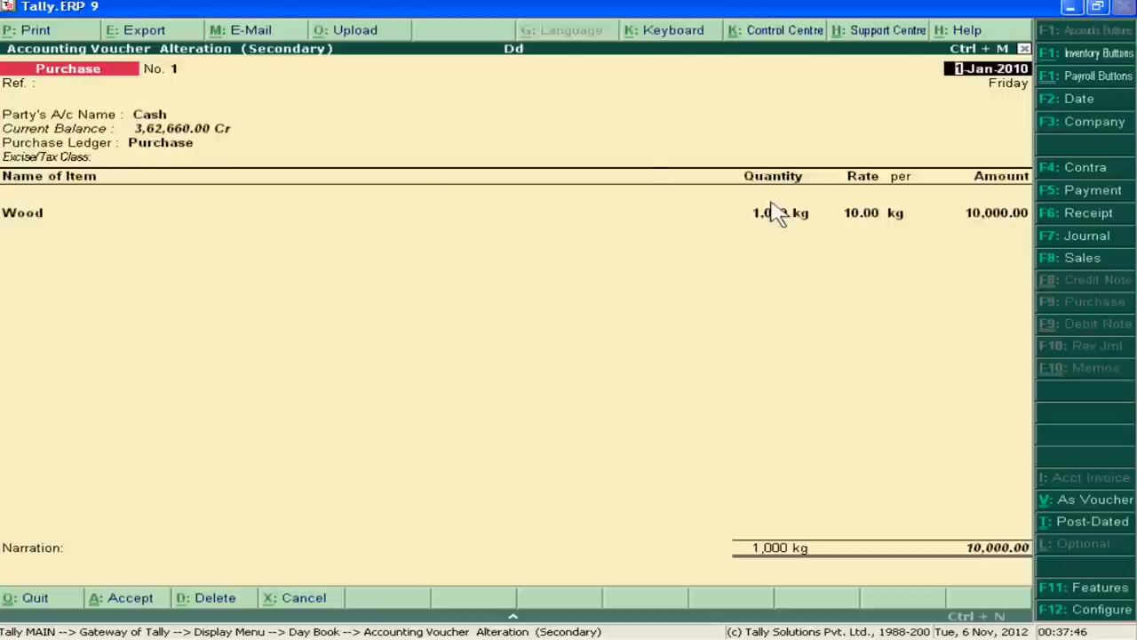
{"action": "mouse_move", "coordinate": [923, 217]}
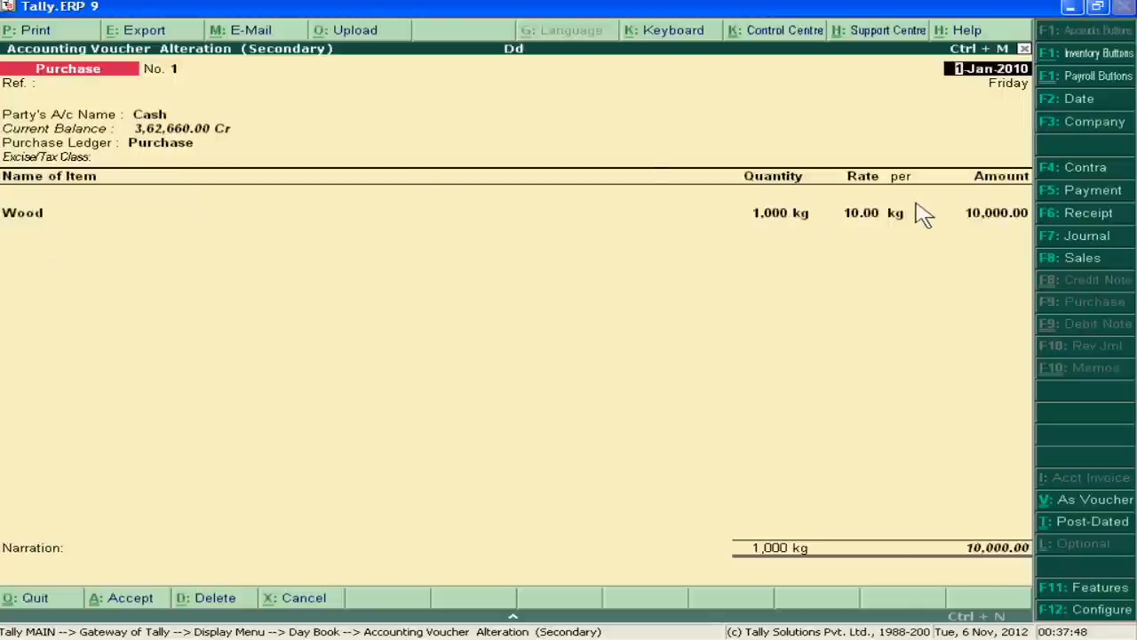
{"action": "mouse_move", "coordinate": [892, 227]}
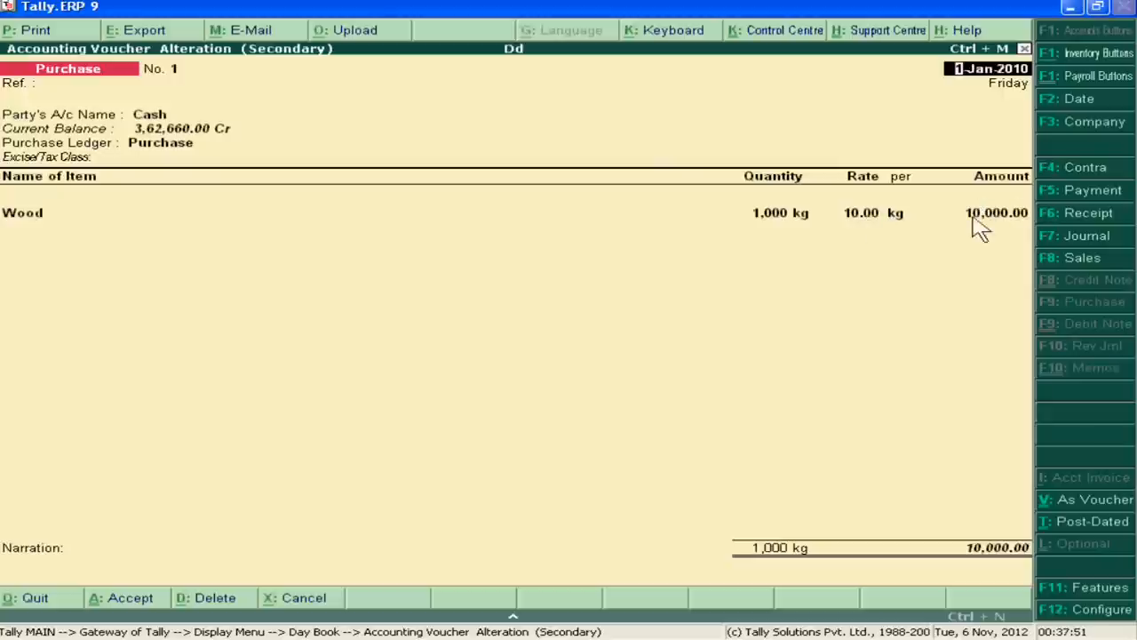
{"action": "mouse_move", "coordinate": [1016, 253]}
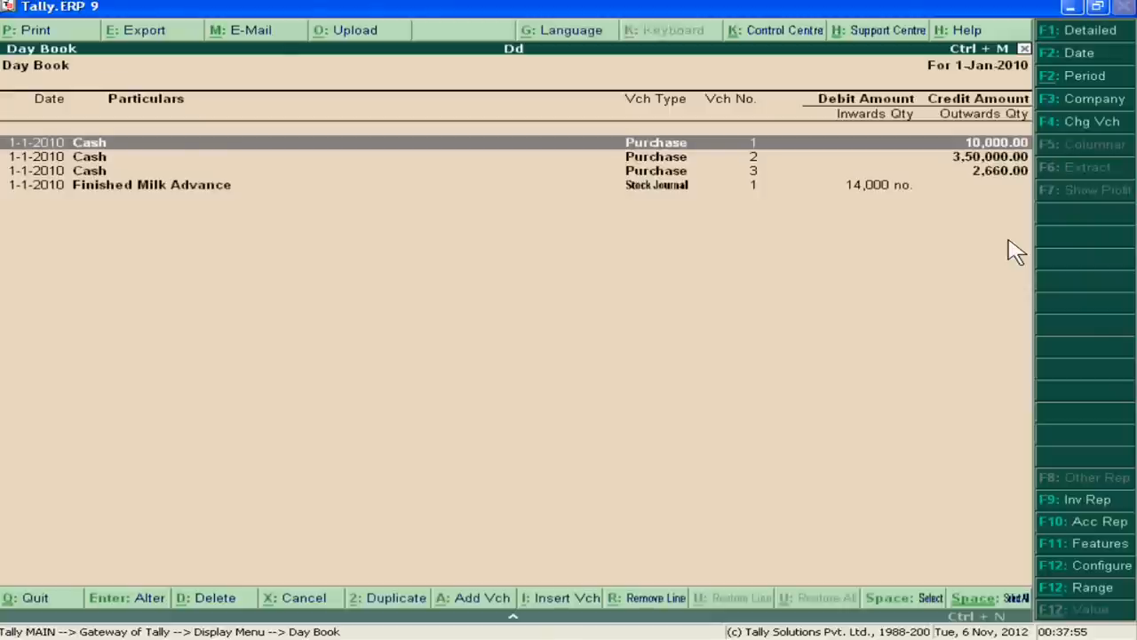
- Move to purchase voucher 2, the 7,000 kg Milk purchase at 50.00 per kg
{"action": "key", "text": "down"}
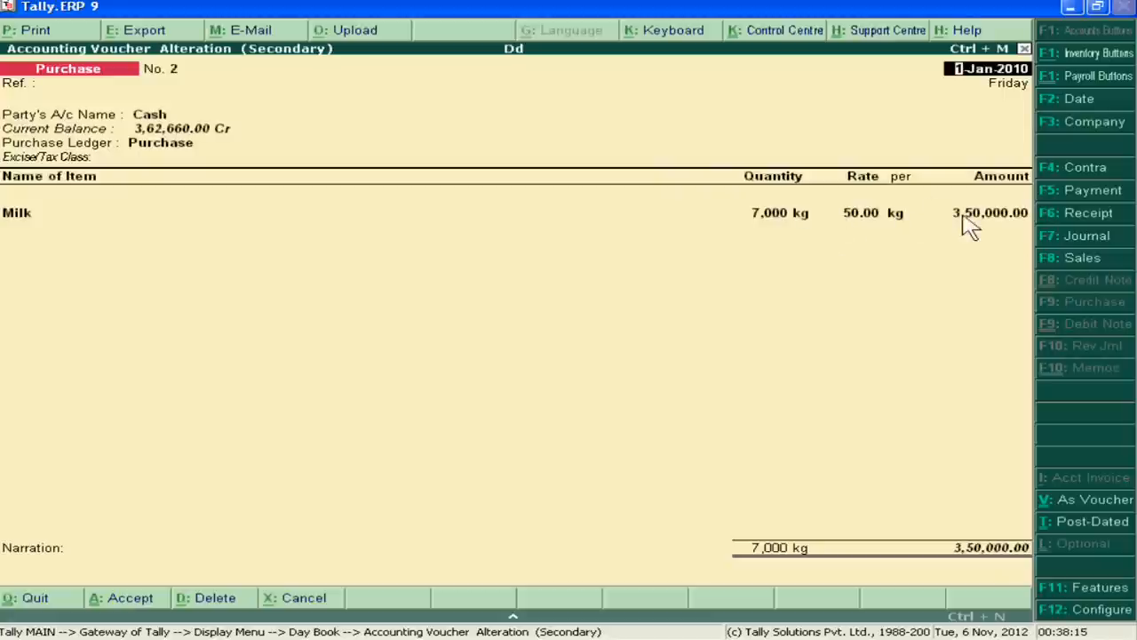
{"action": "mouse_move", "coordinate": [981, 249]}
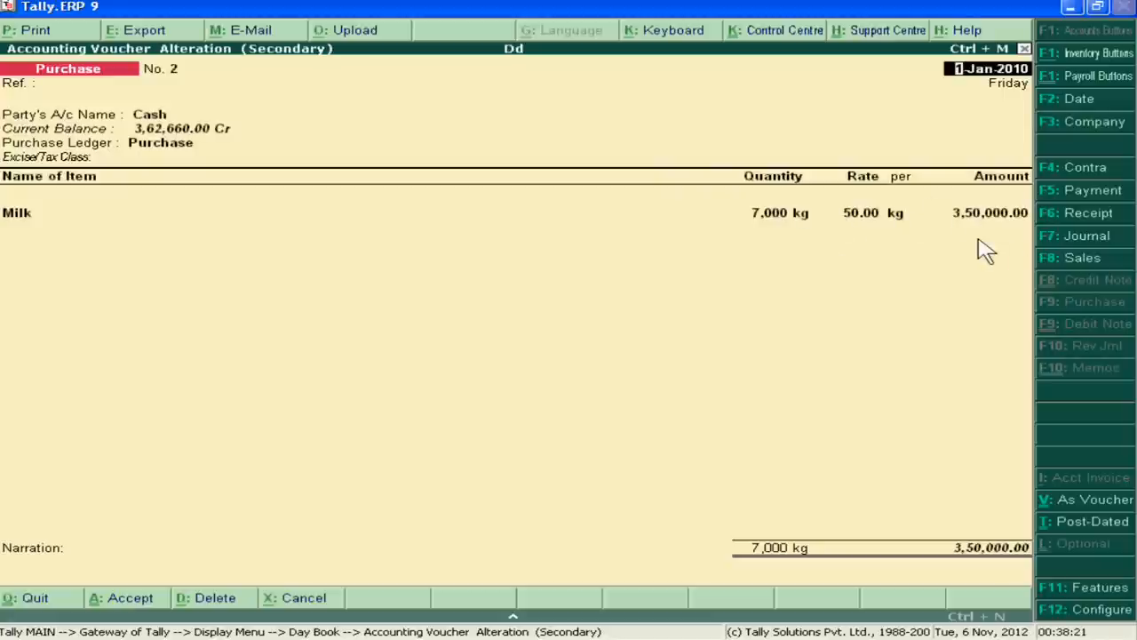
{"action": "mouse_move", "coordinate": [786, 242]}
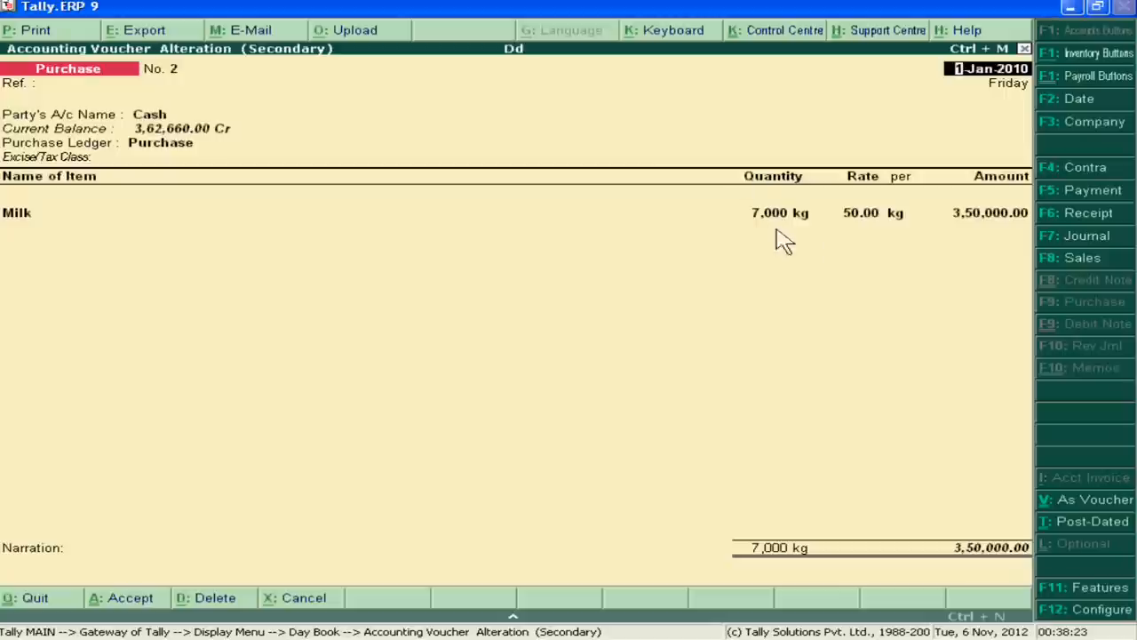
{"action": "mouse_move", "coordinate": [842, 270]}
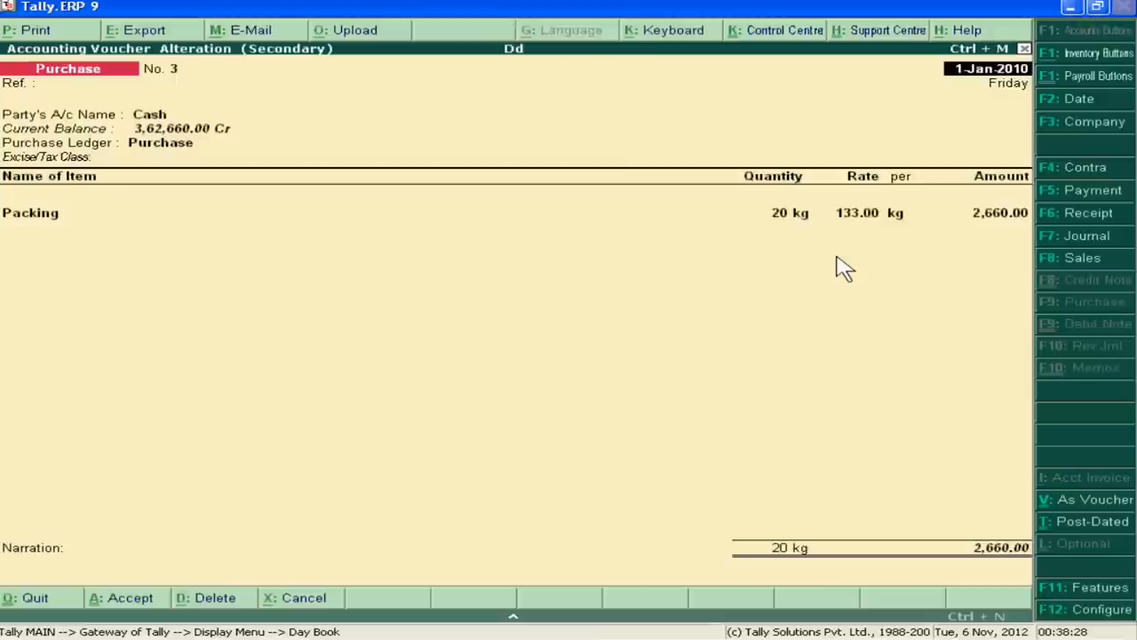
{"action": "mouse_move", "coordinate": [789, 238]}
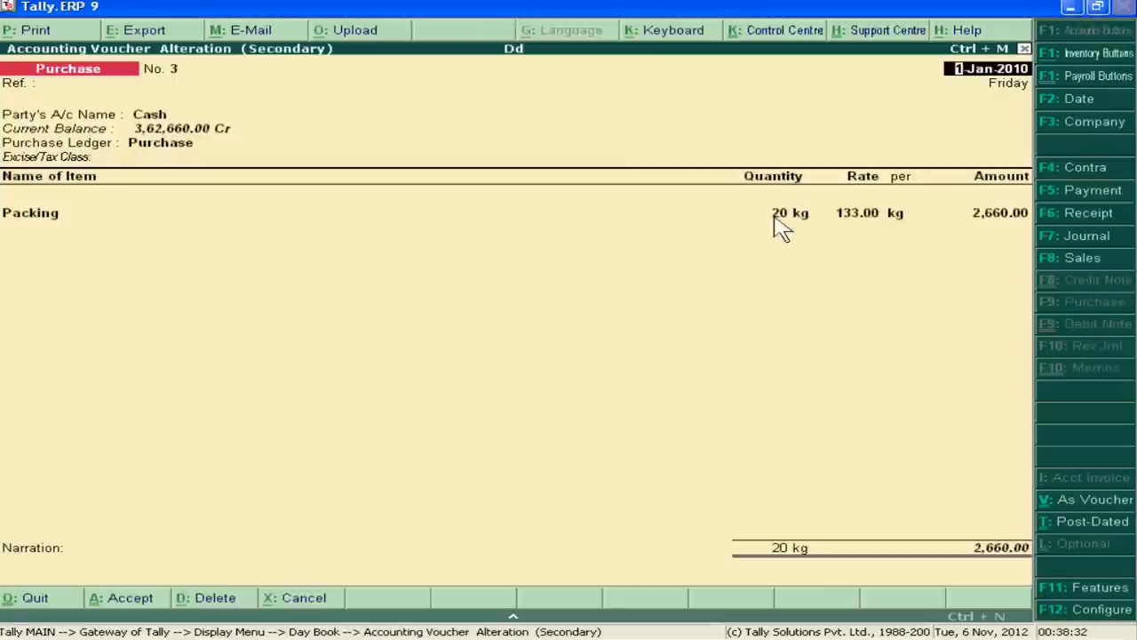
{"action": "mouse_move", "coordinate": [808, 240]}
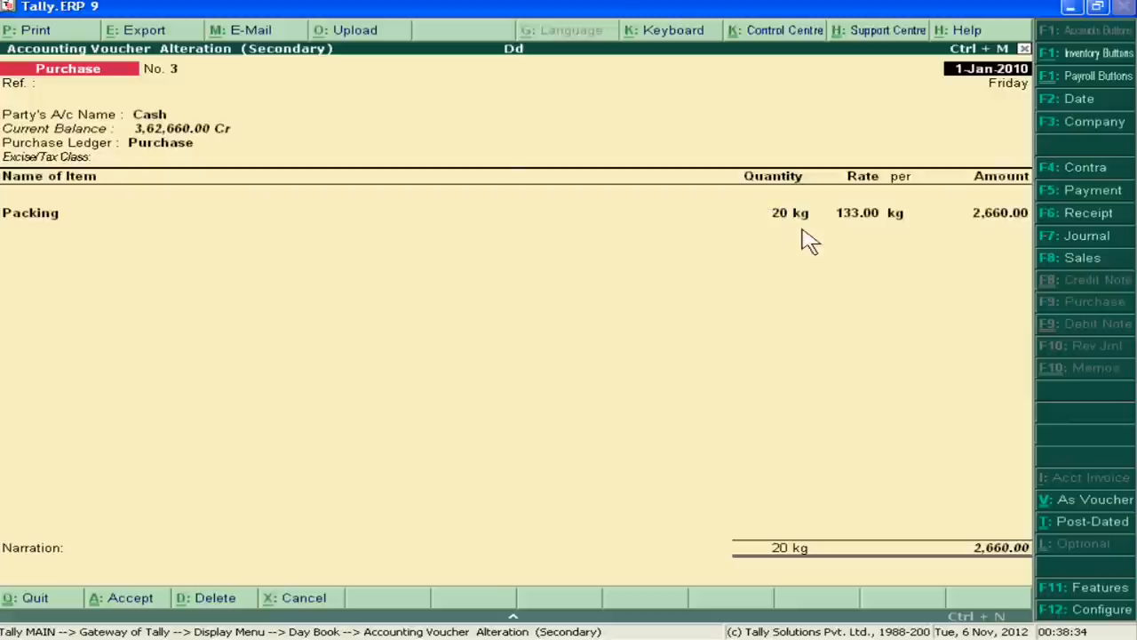
{"action": "mouse_move", "coordinate": [884, 228]}
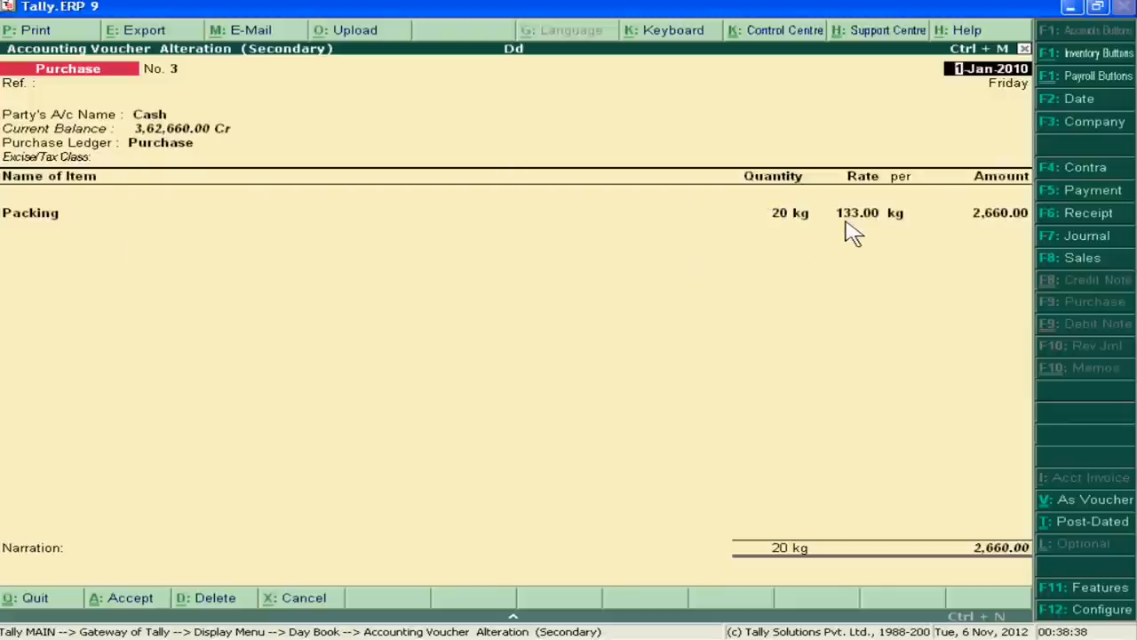
{"action": "mouse_move", "coordinate": [974, 245]}
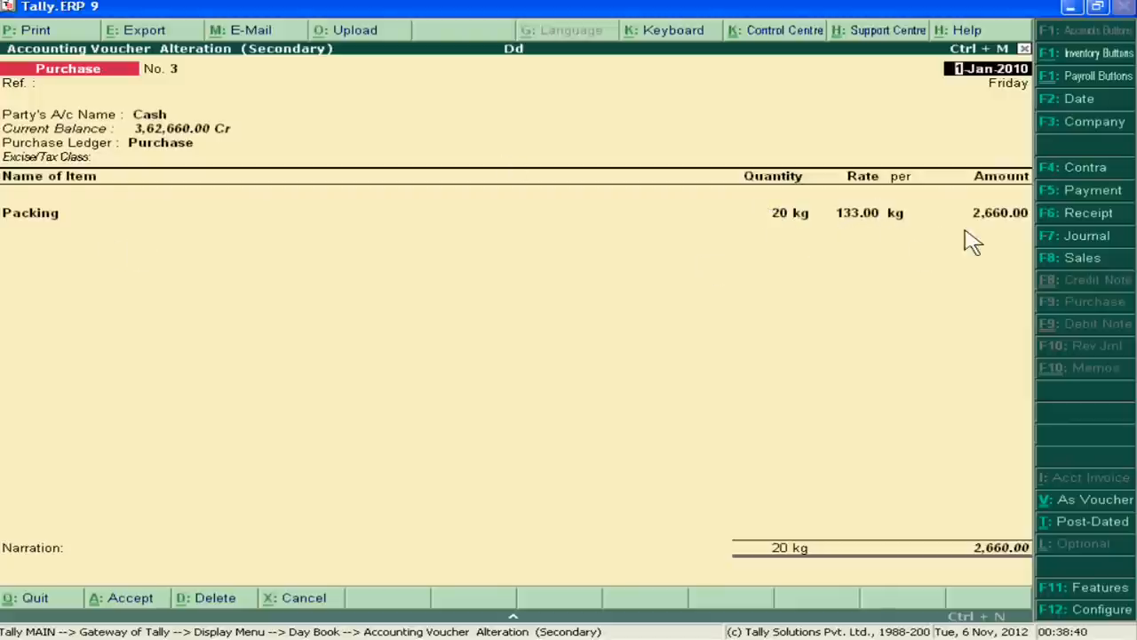
{"action": "mouse_move", "coordinate": [888, 240]}
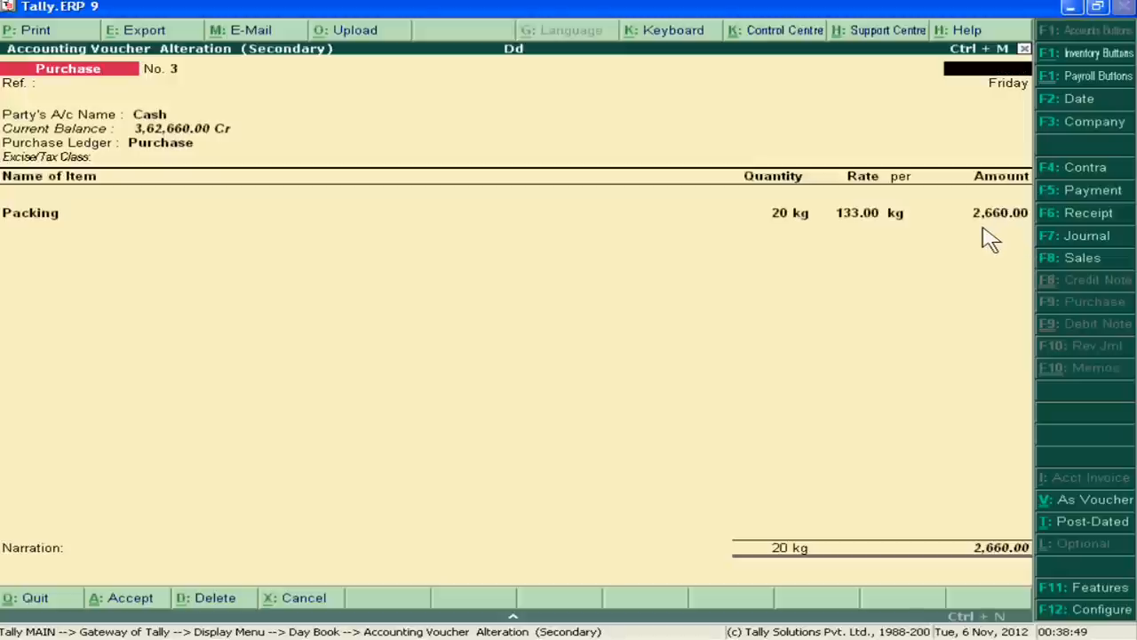
- Return to Gateway without quitting the company and start a new Stock Journal voucher No. 2
{"action": "key", "text": "Escape"}
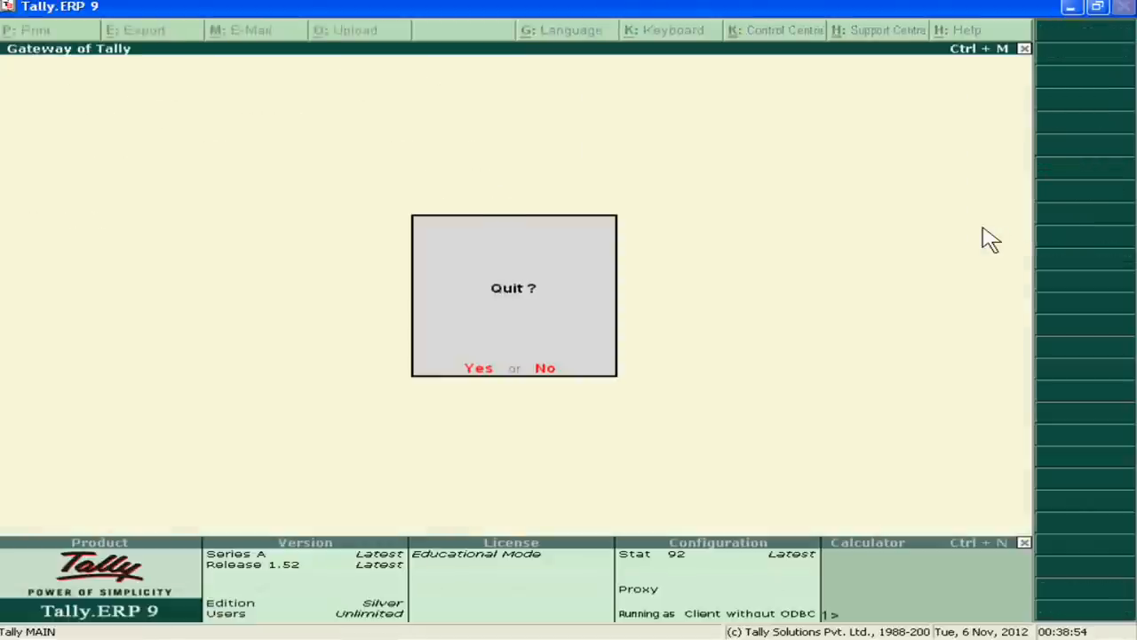
{"action": "left_click", "coordinate": [544, 366]}
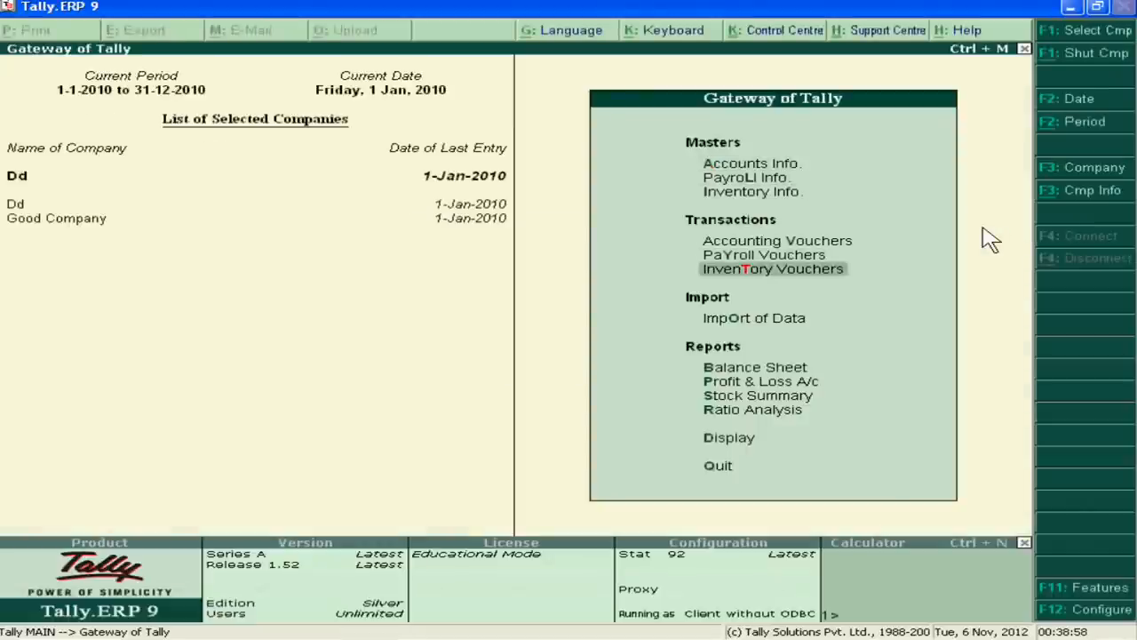
{"action": "left_click", "coordinate": [771, 269]}
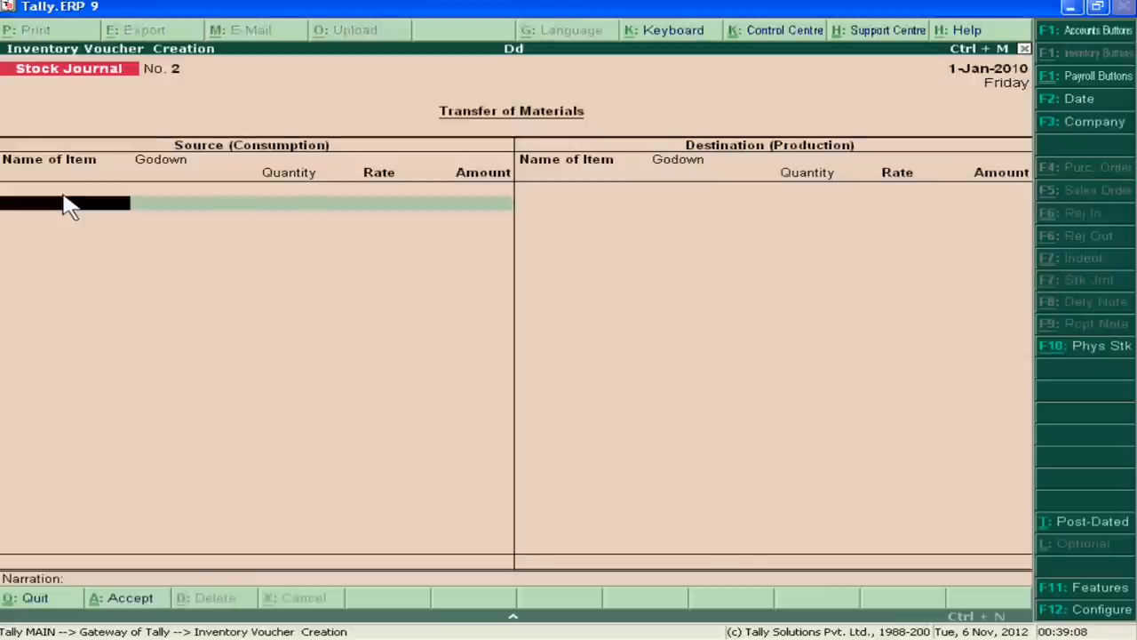
- Quit the blank Stock Journal unsaved, returning to Gateway of Tally
{"action": "left_click", "coordinate": [67, 203]}
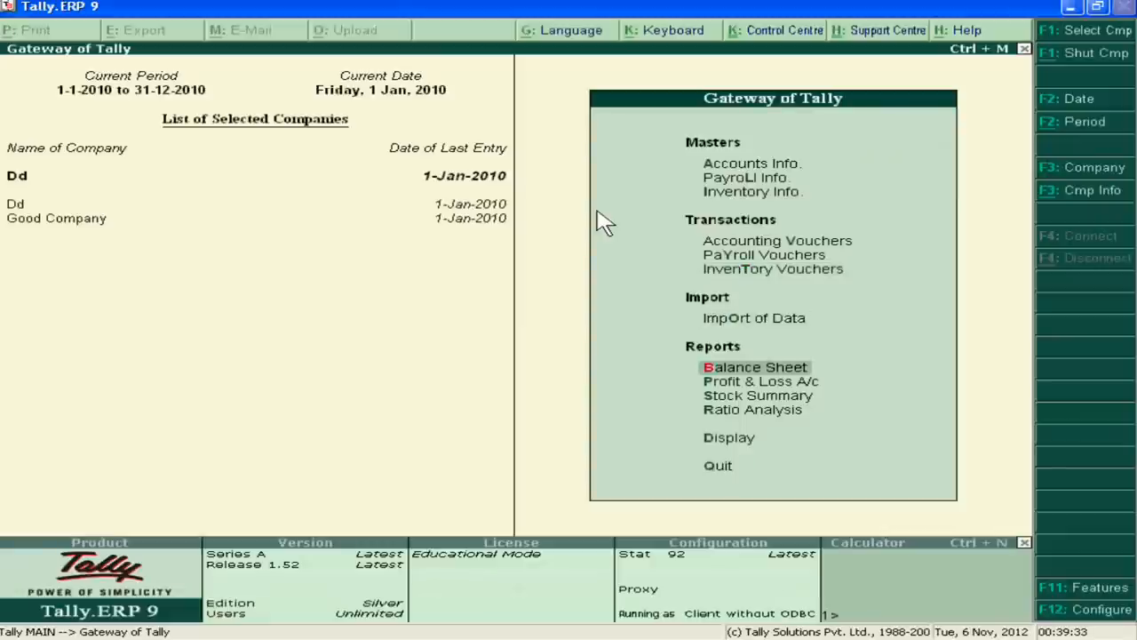
- Reach the Stock Item report under Display > Inventory Books for the Wood monthly summary
{"action": "left_click", "coordinate": [728, 437]}
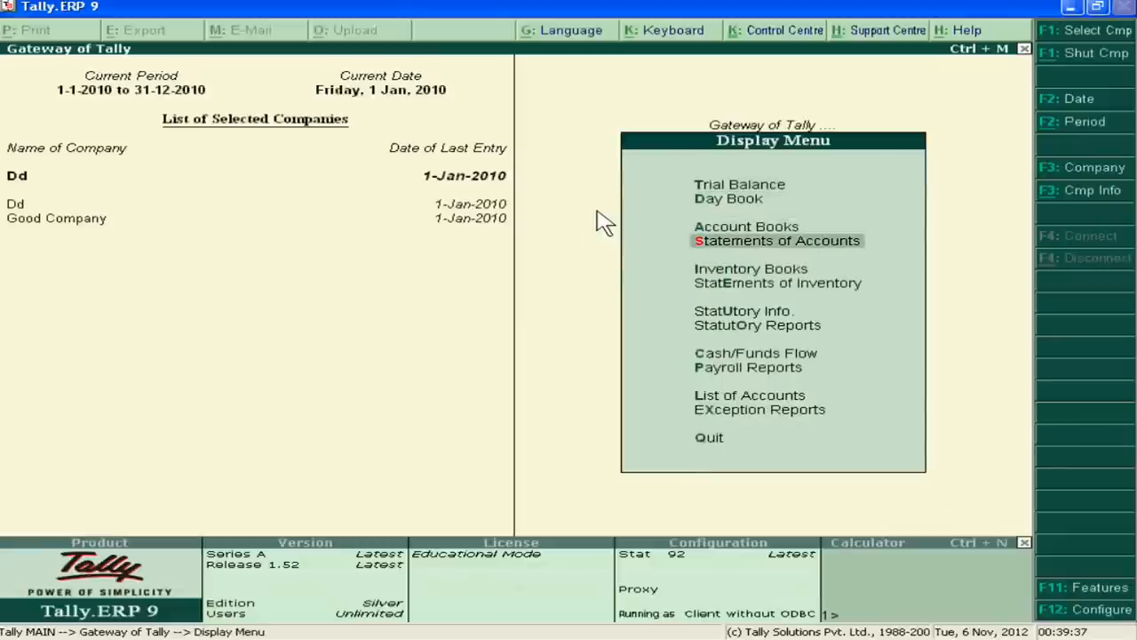
{"action": "left_click", "coordinate": [750, 268]}
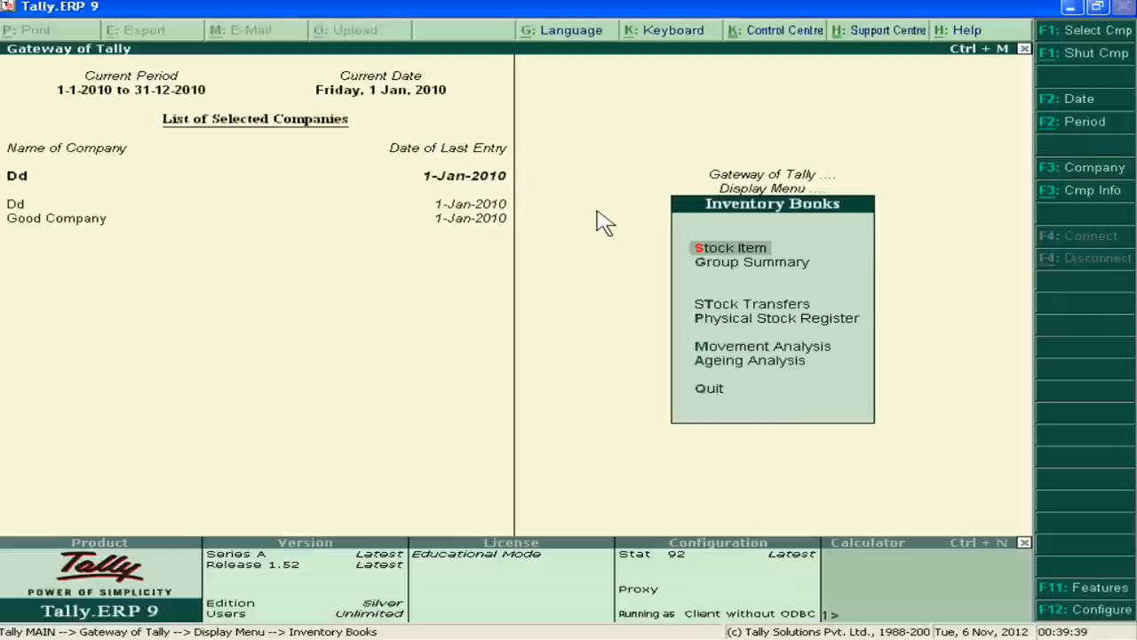
{"action": "left_click", "coordinate": [730, 247]}
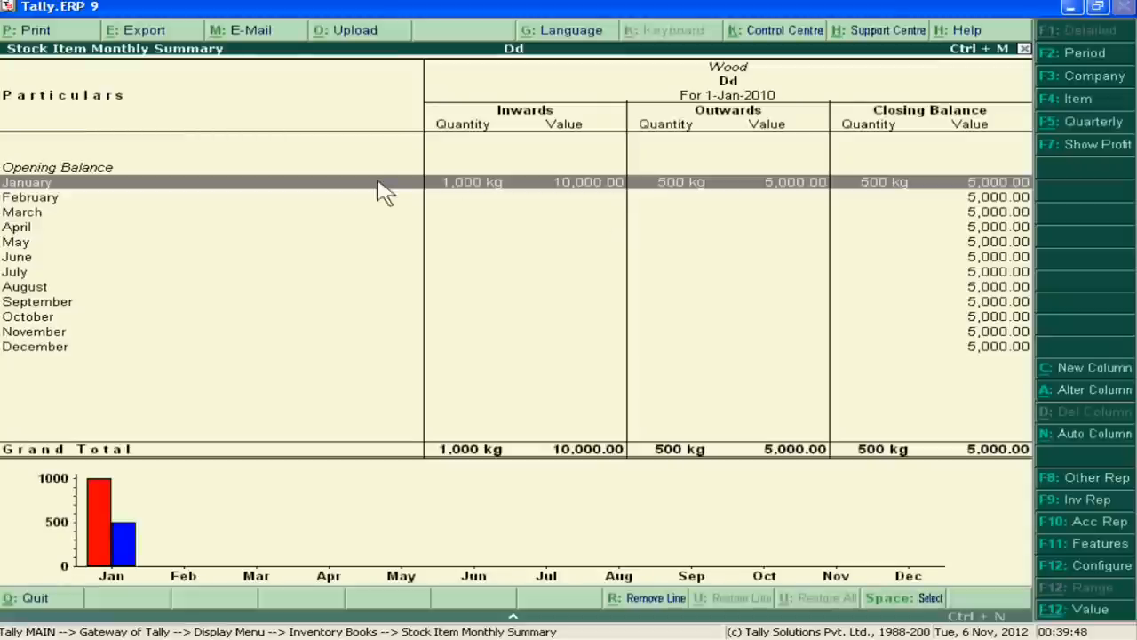
{"action": "mouse_move", "coordinate": [494, 242]}
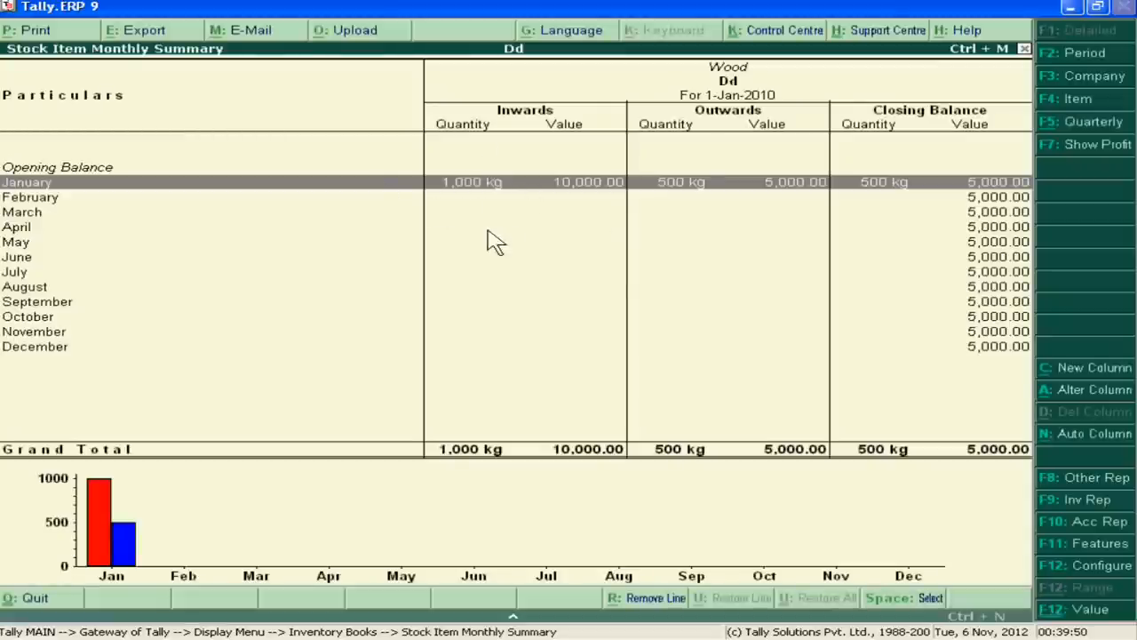
{"action": "mouse_move", "coordinate": [455, 206]}
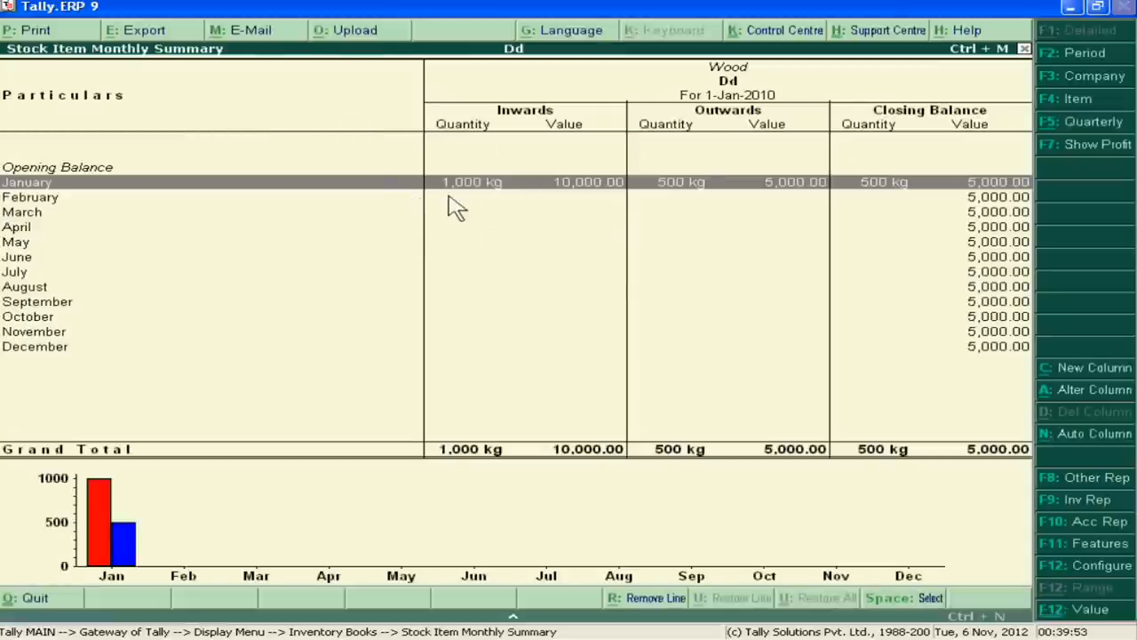
{"action": "mouse_move", "coordinate": [604, 210]}
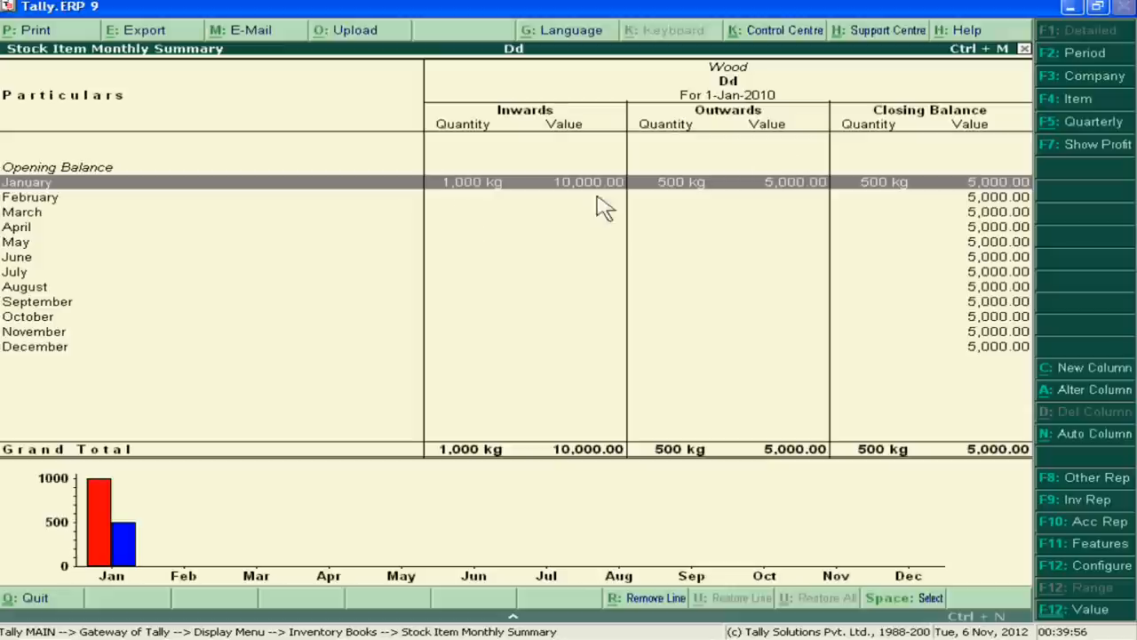
{"action": "mouse_move", "coordinate": [529, 222]}
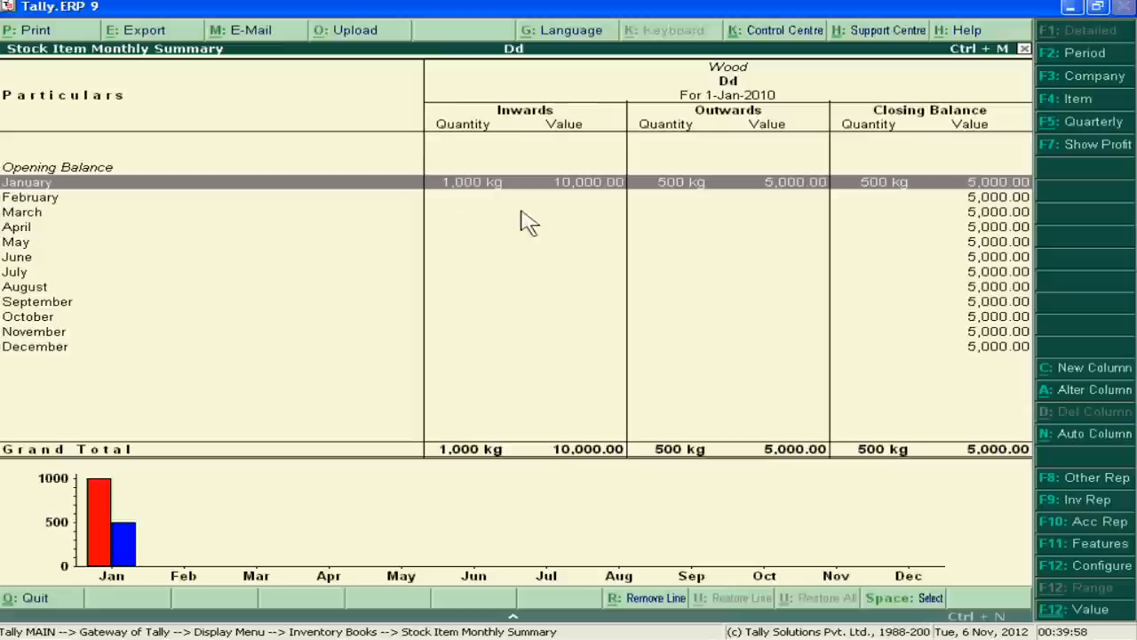
{"action": "mouse_move", "coordinate": [671, 192]}
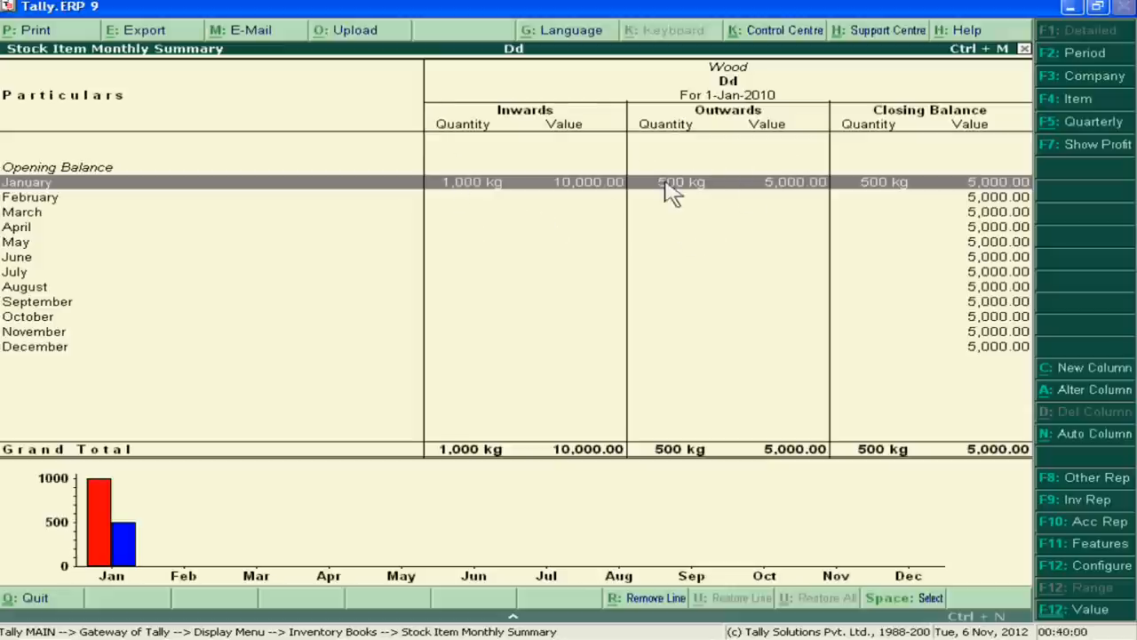
{"action": "mouse_move", "coordinate": [689, 235]}
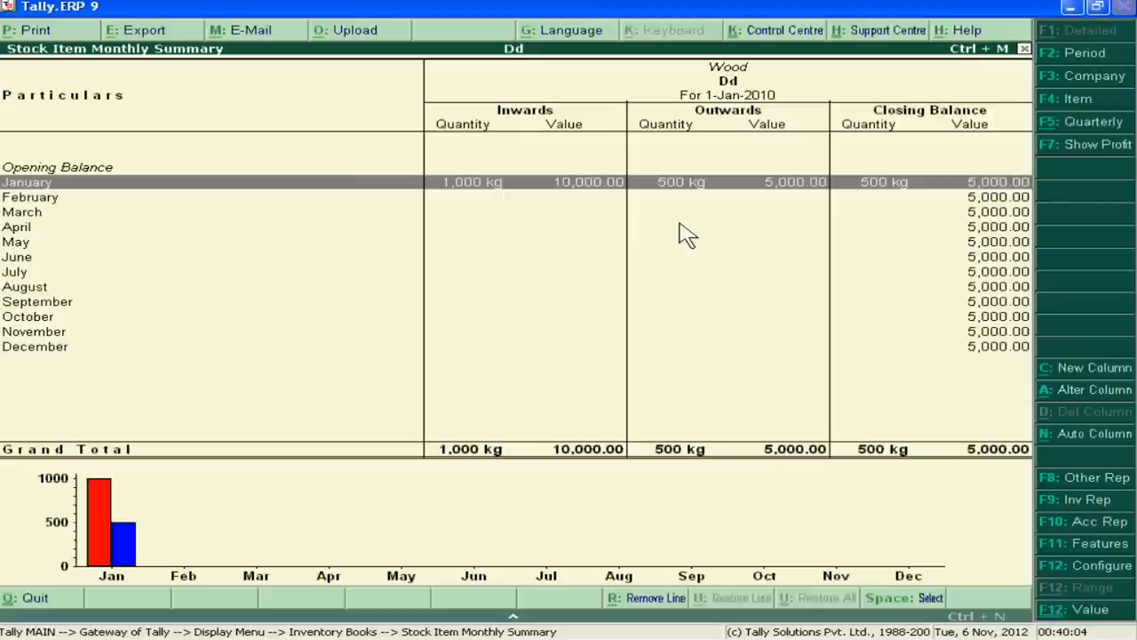
{"action": "mouse_move", "coordinate": [877, 180]}
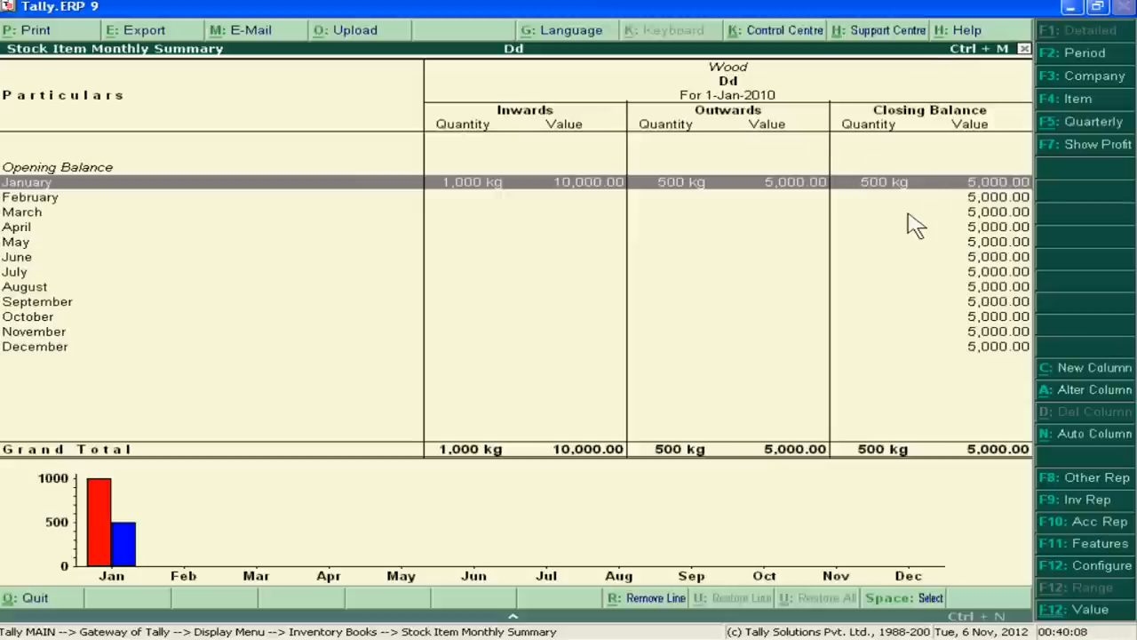
{"action": "mouse_move", "coordinate": [862, 157]}
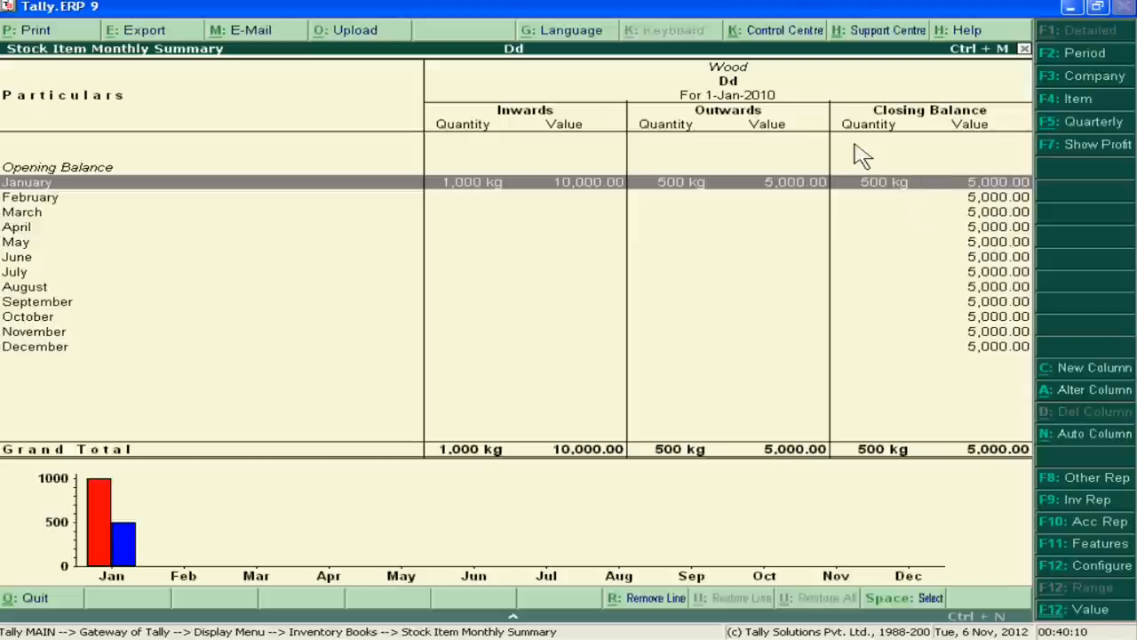
{"action": "mouse_move", "coordinate": [816, 234]}
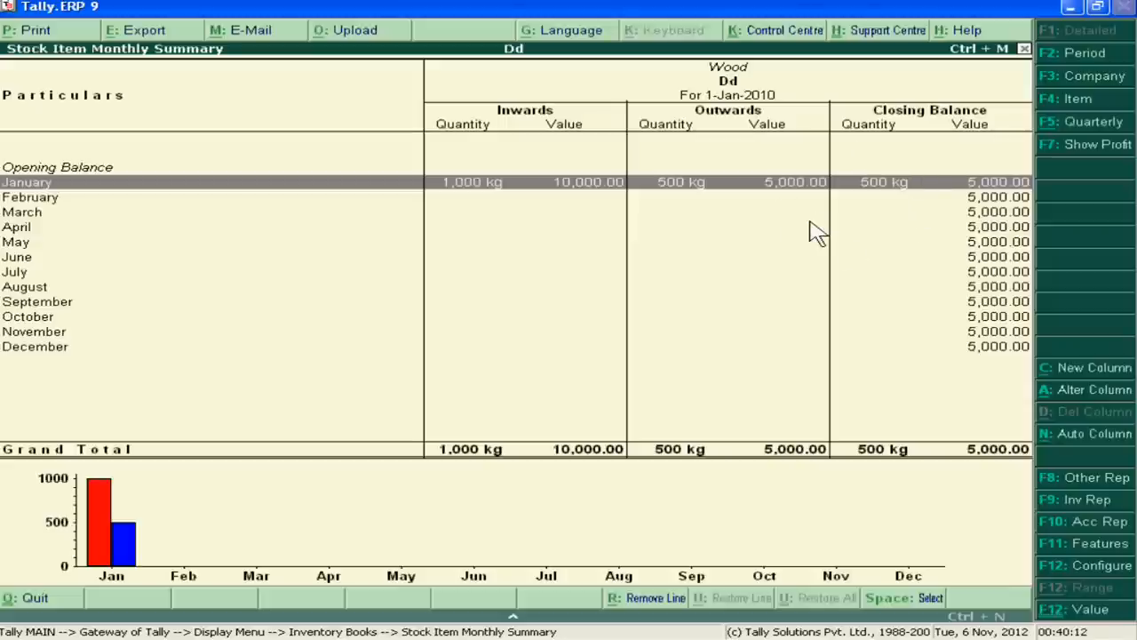